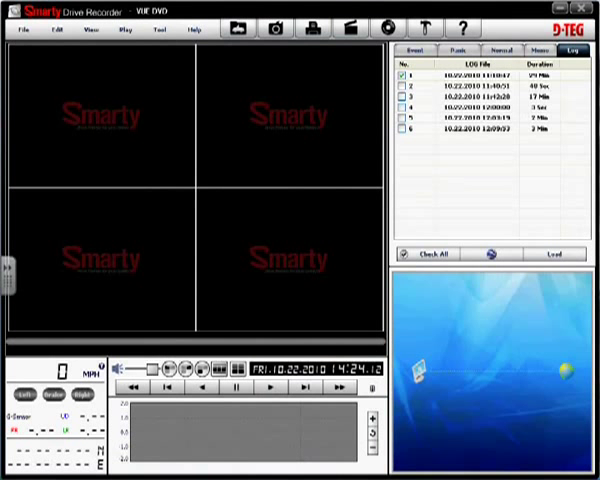
# - Load log 1's footage, map and G-sensor graphs, and bring up Make KML file
pyautogui.click(557, 254)
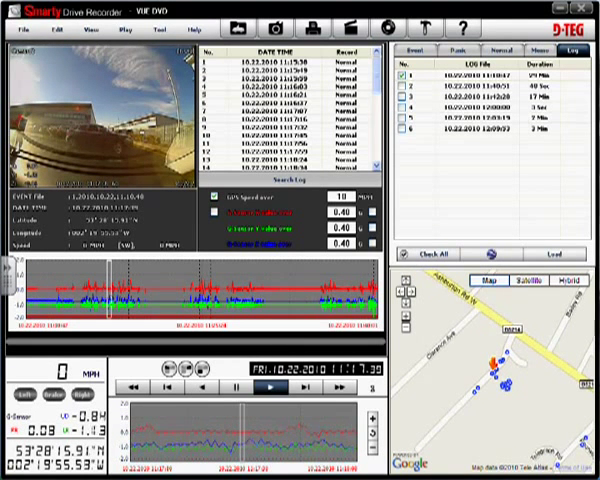
pyautogui.click(268, 386)
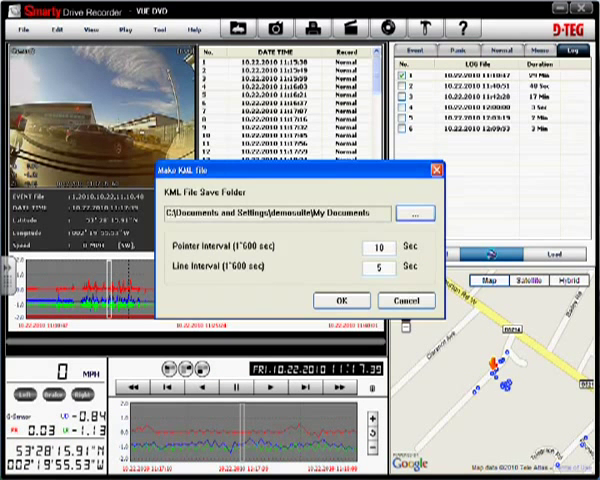
# - Export the drive track to KML, view it in Google Earth, then return
pyautogui.click(341, 299)
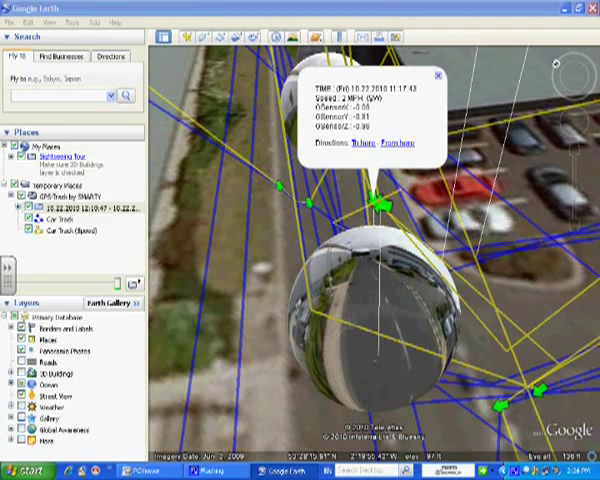
pyautogui.click(437, 77)
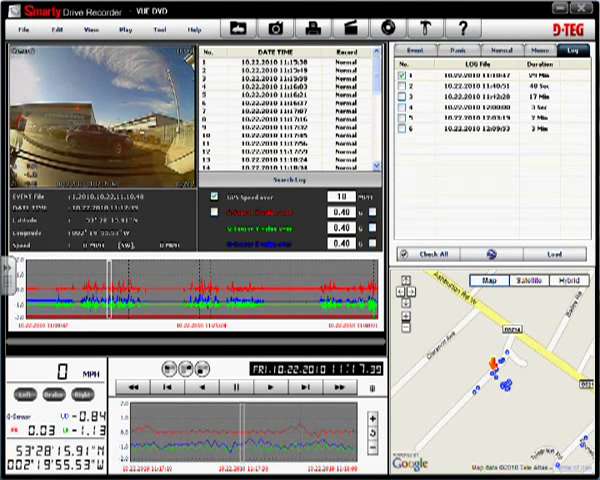
# - Print the current images with title 'Collision' and a comment mentioning the Audi
pyautogui.click(307, 25)
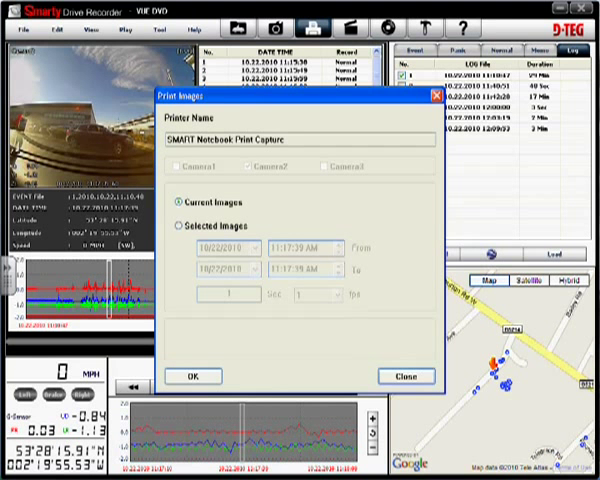
pyautogui.click(196, 374)
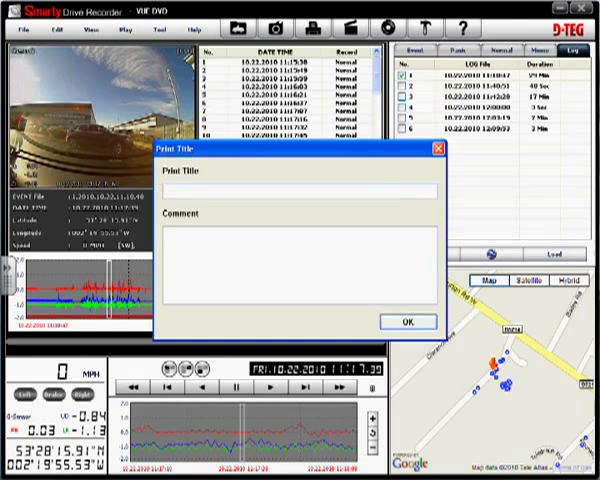
pyautogui.write('Collie')
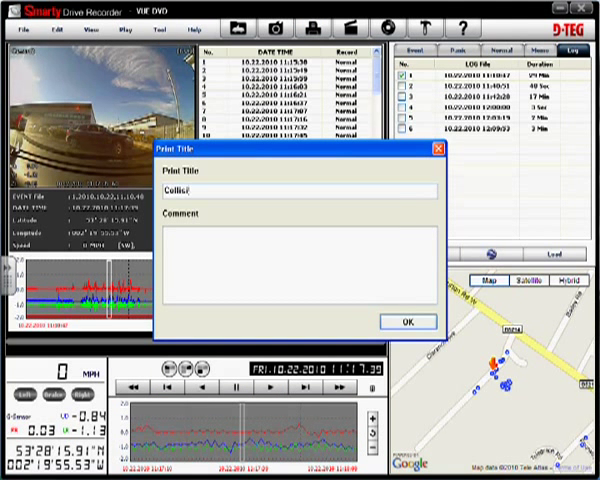
pyautogui.write('Audi A5 22')
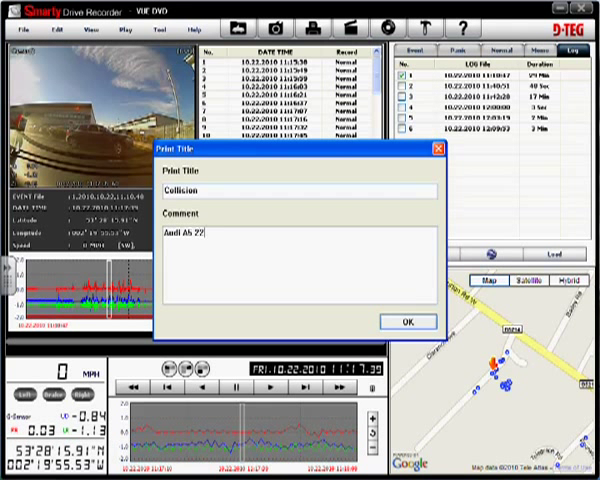
# - Confirm the report title, view page two of the preview, and close it
pyautogui.click(406, 321)
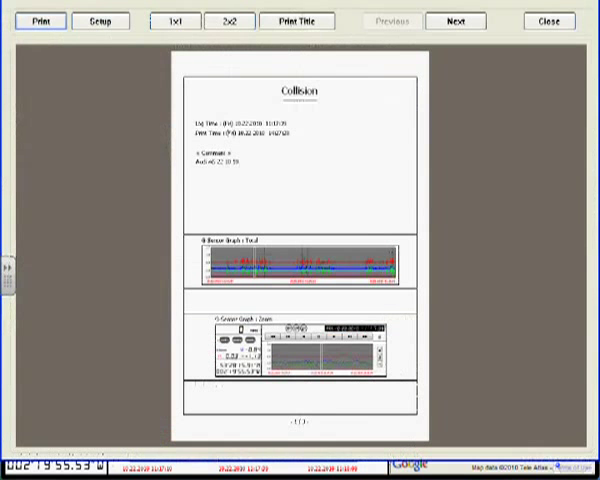
pyautogui.click(456, 20)
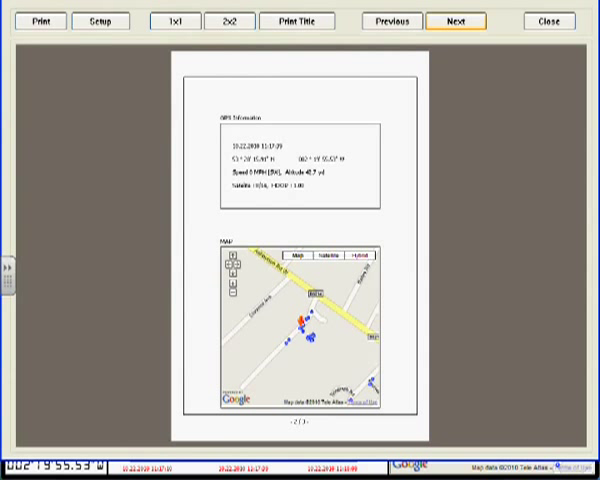
pyautogui.click(457, 21)
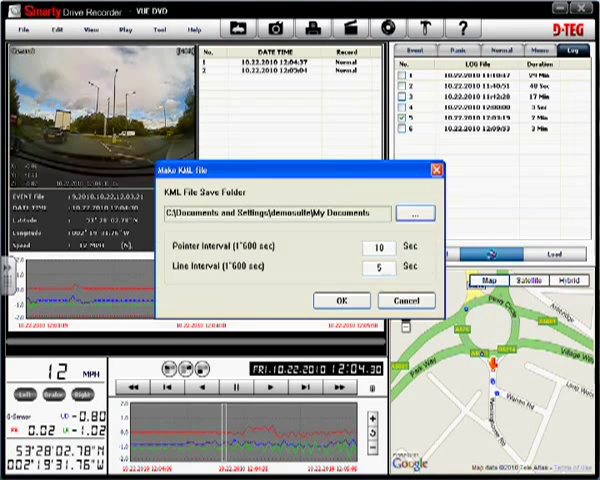
# - Confirm the KML export of log 5's track
pyautogui.click(340, 300)
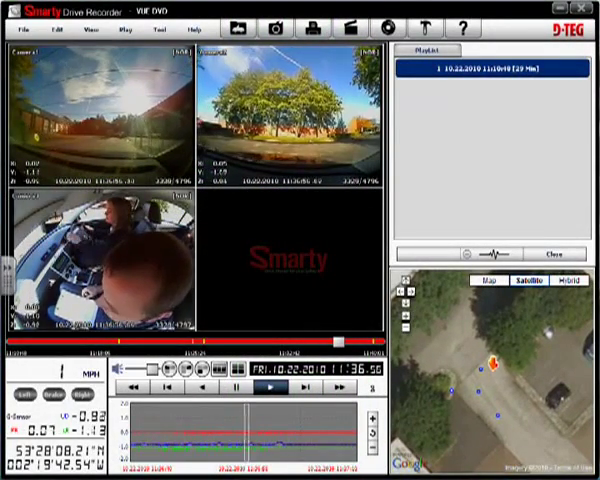
# - Show the G-sensor bookmarks and jump between the 11:25:12 and 11:26:06 events, ending at 11:25:12
pyautogui.click(272, 386)
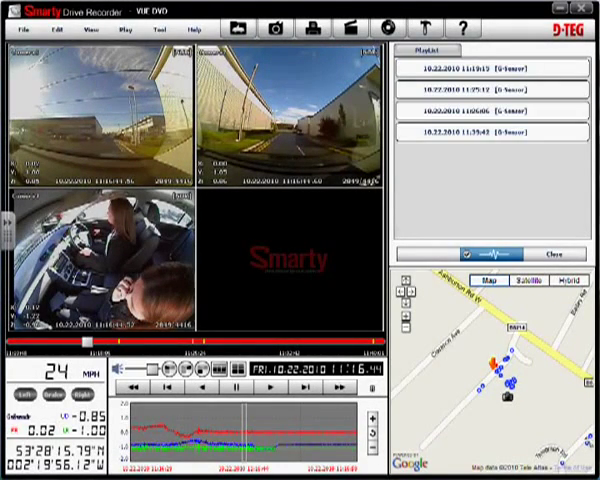
pyautogui.click(495, 107)
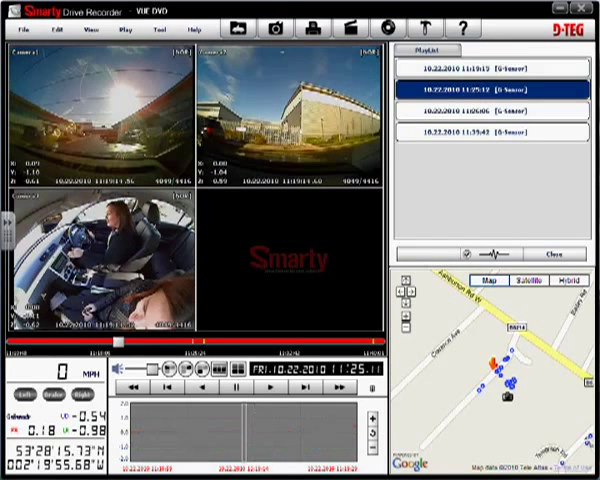
pyautogui.click(490, 113)
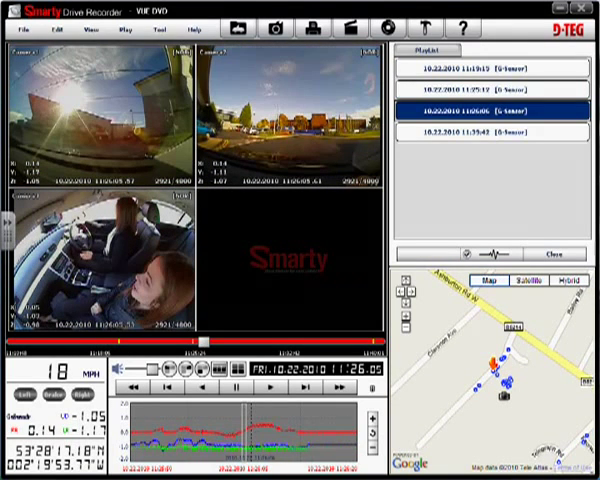
pyautogui.click(490, 87)
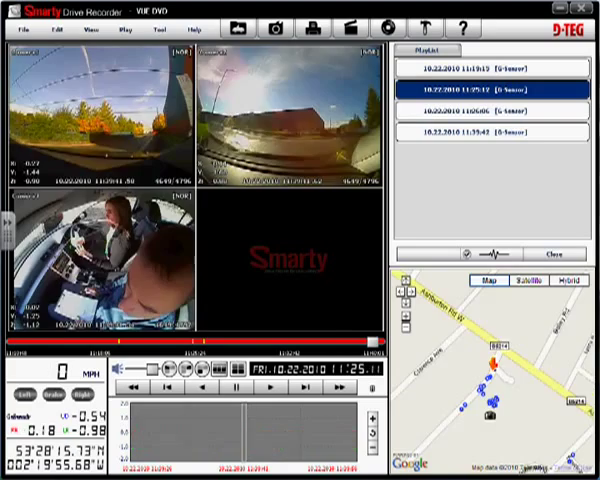